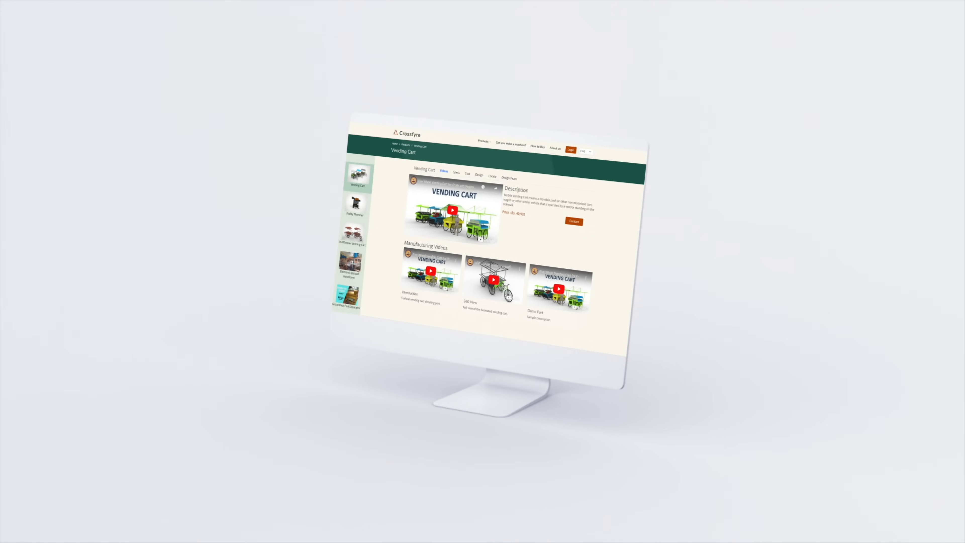
- Tour the Electronic Jacquard Handloom page, Vending Cart map and parts costs, then the home statistics
left_click(350, 275)
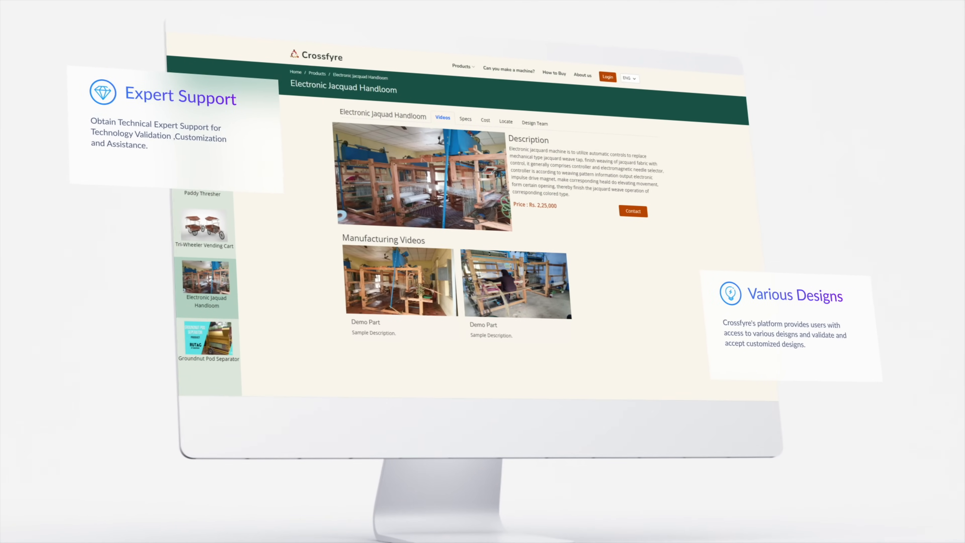
left_click(506, 121)
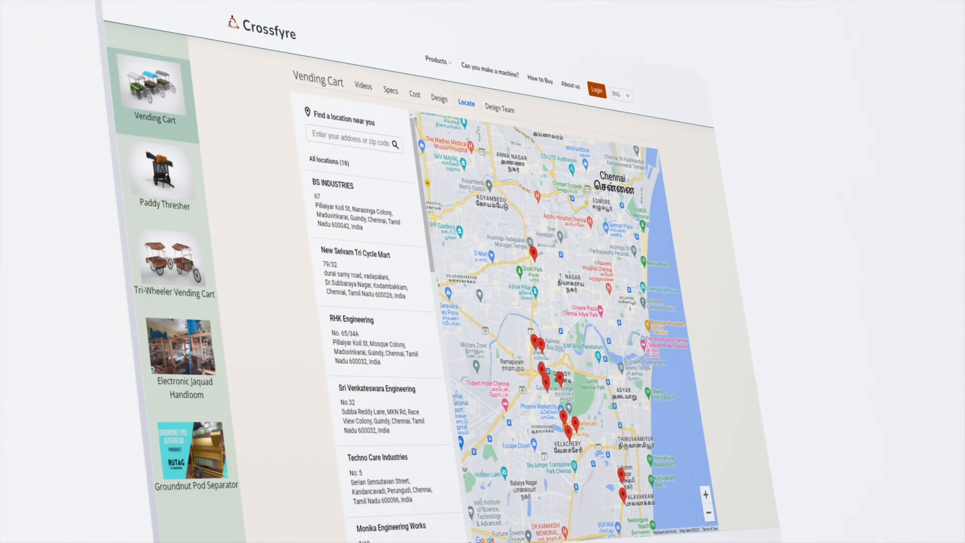
left_click(414, 95)
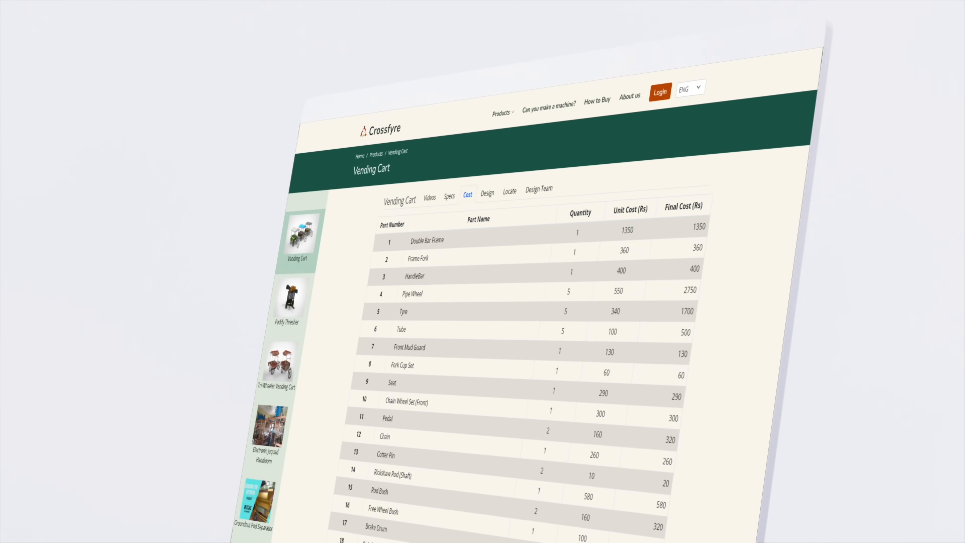
scroll("down", 3)
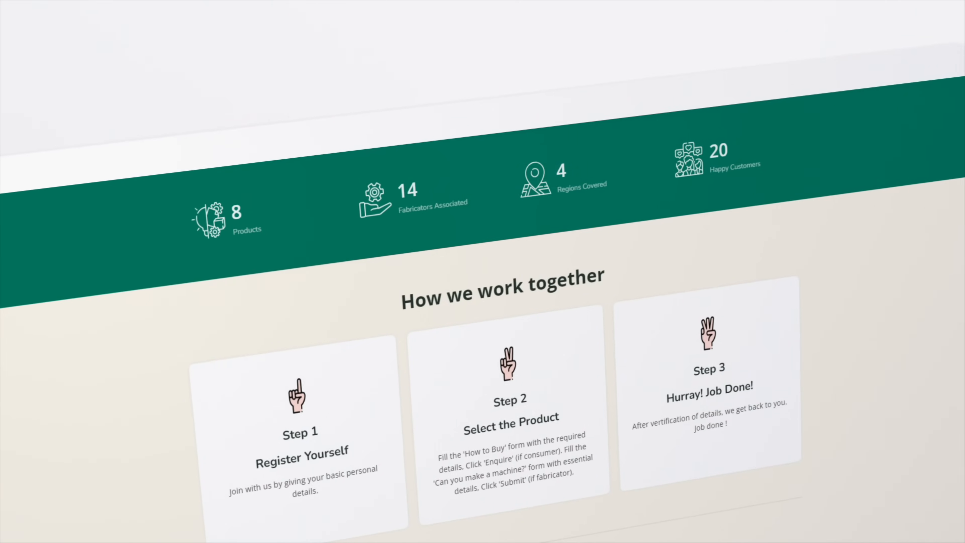
- Reveal the Vending Cart Design tab's interactive 3D model viewer
scroll("down", 3)
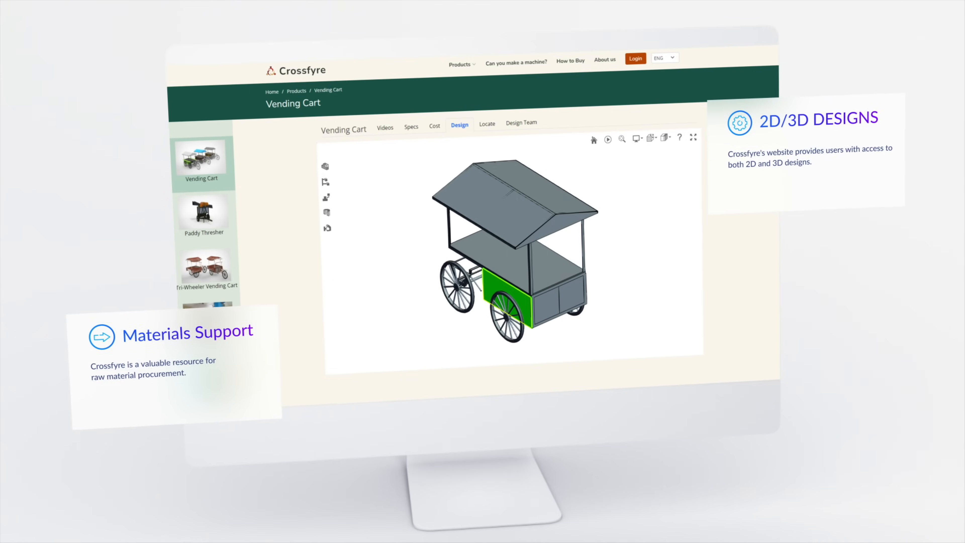
- Show the Vending Cart bill of materials and fabricator map, then 'Can you make a machine?' registration
left_click(434, 125)
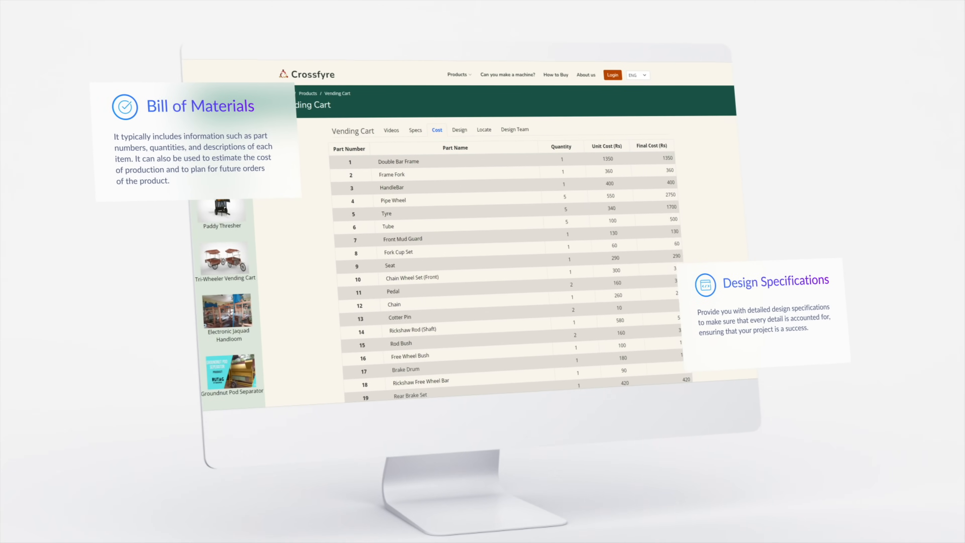
left_click(484, 129)
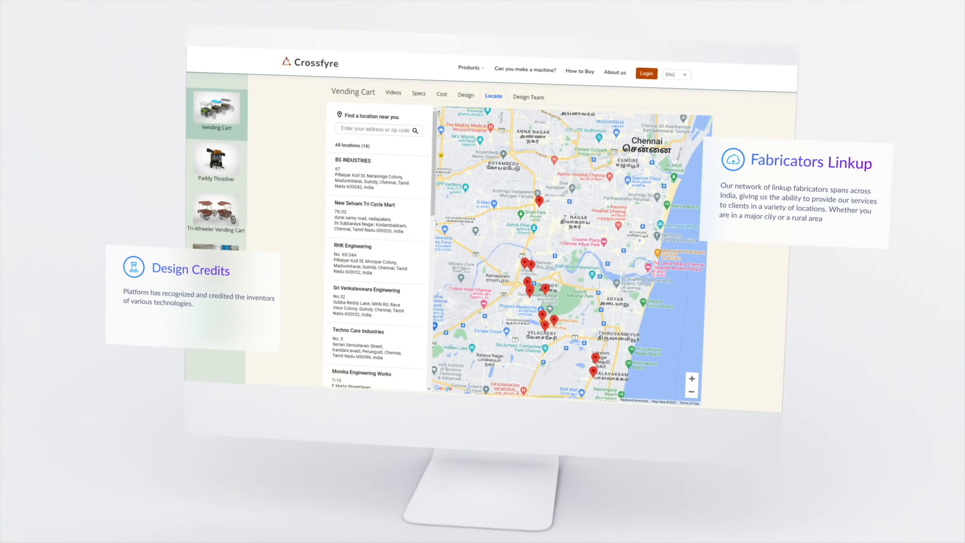
left_click(524, 68)
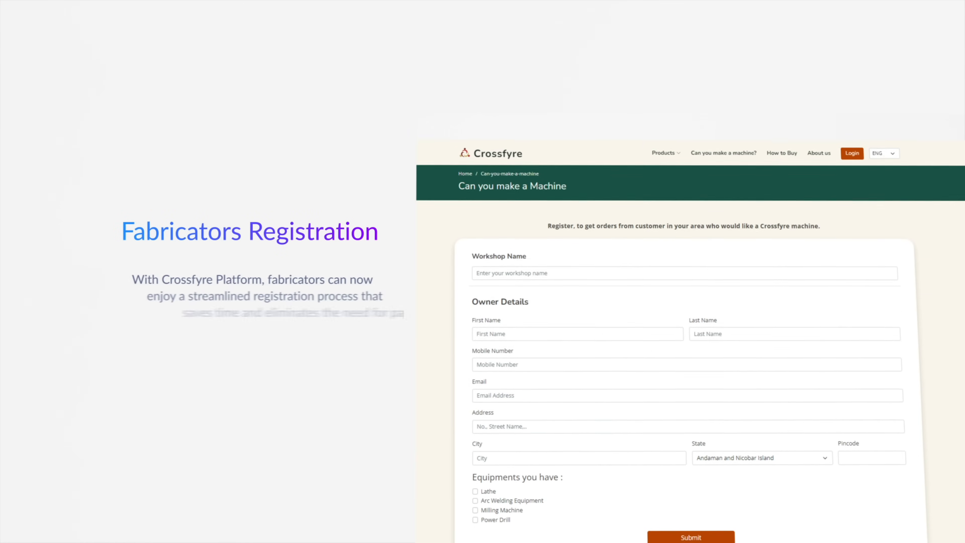